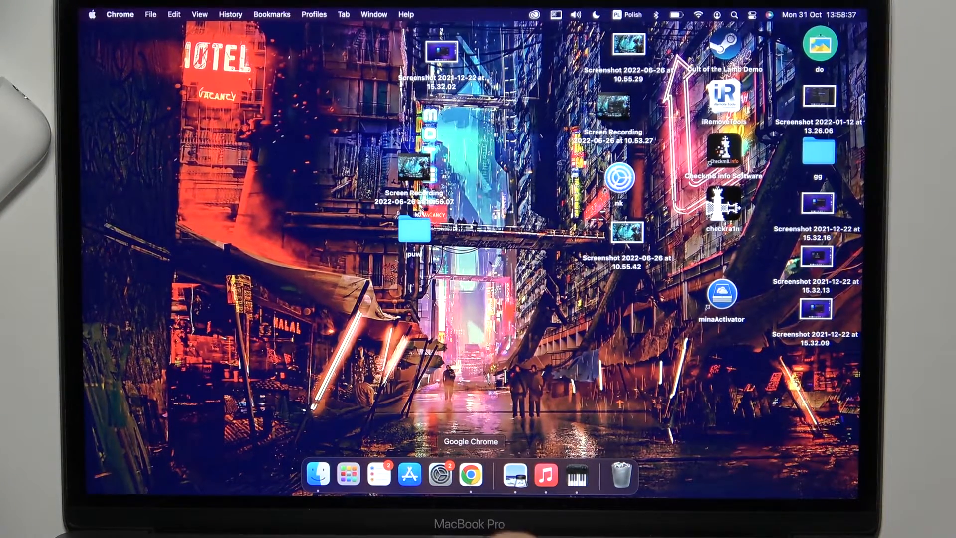
- Open System Preferences from the Dock and go to the Bluetooth pane
click(440, 475)
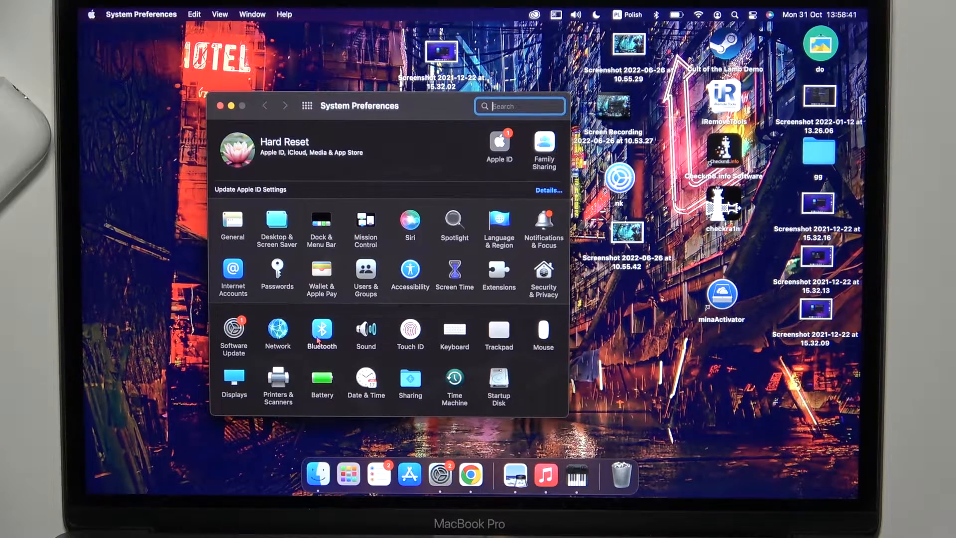
click(321, 331)
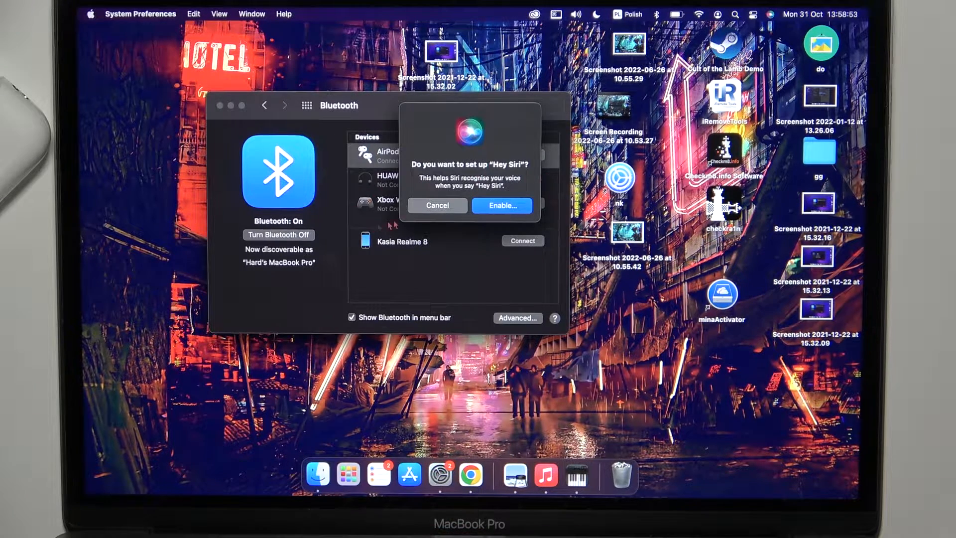
- Decline both Hey Siri setup offers while pairing the second AirPods
click(438, 206)
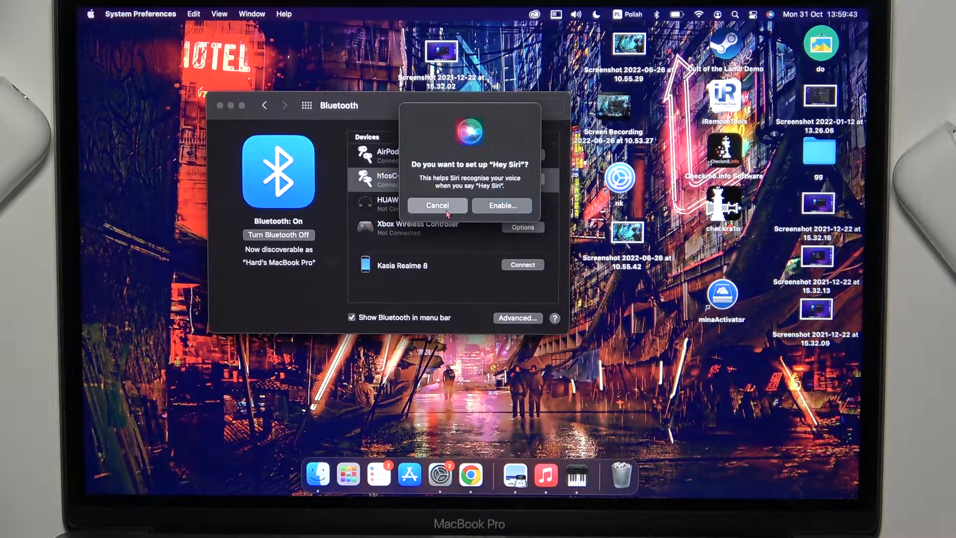
click(437, 205)
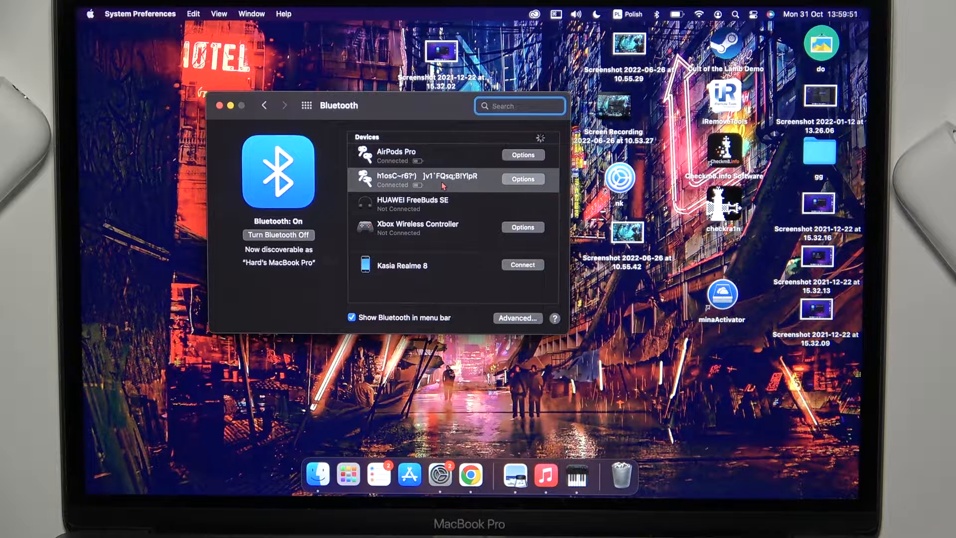
mouse_move(469, 475)
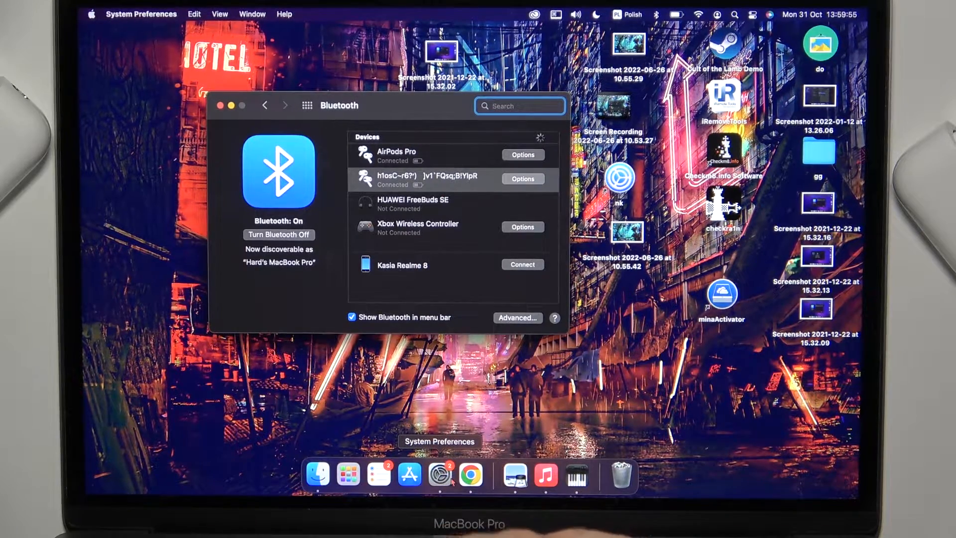
- Go back from Bluetooth to the System Preferences overview grid
click(265, 105)
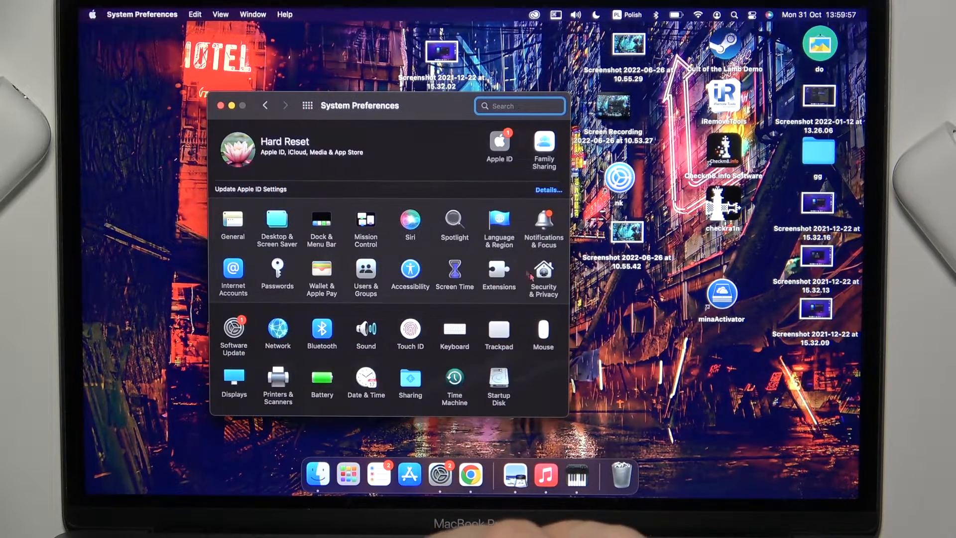
- In Sound, lower the output volume and switch output to the second AirPods pair
click(366, 331)
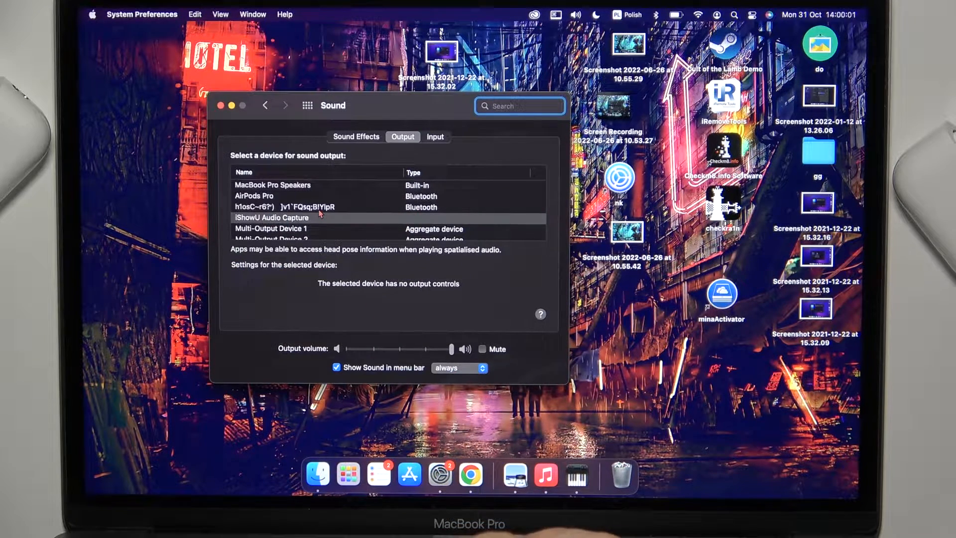
click(255, 196)
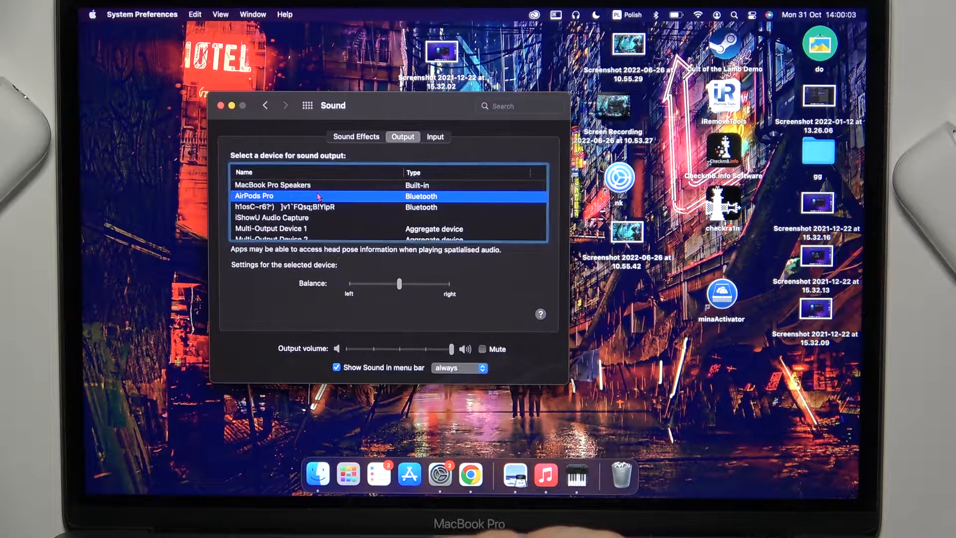
drag(451, 349, 369, 348)
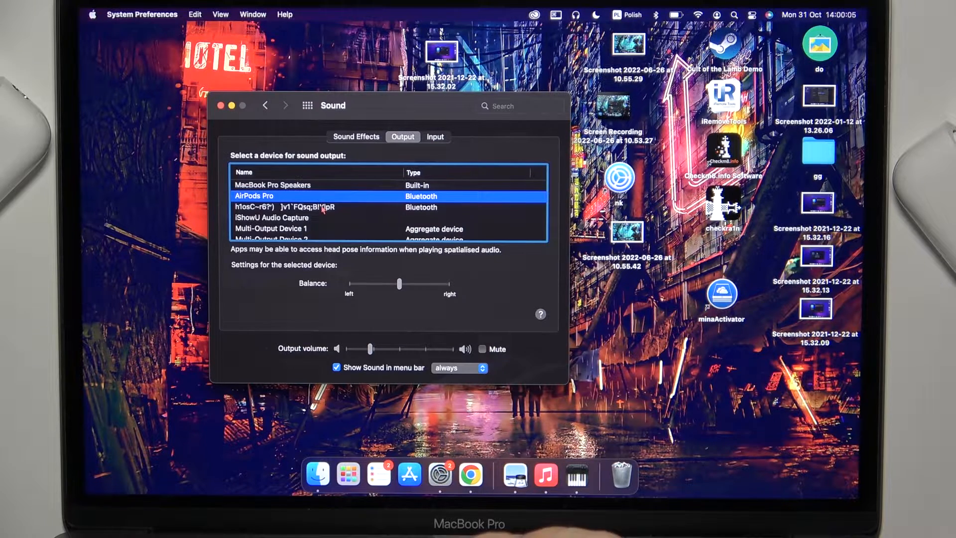
click(305, 207)
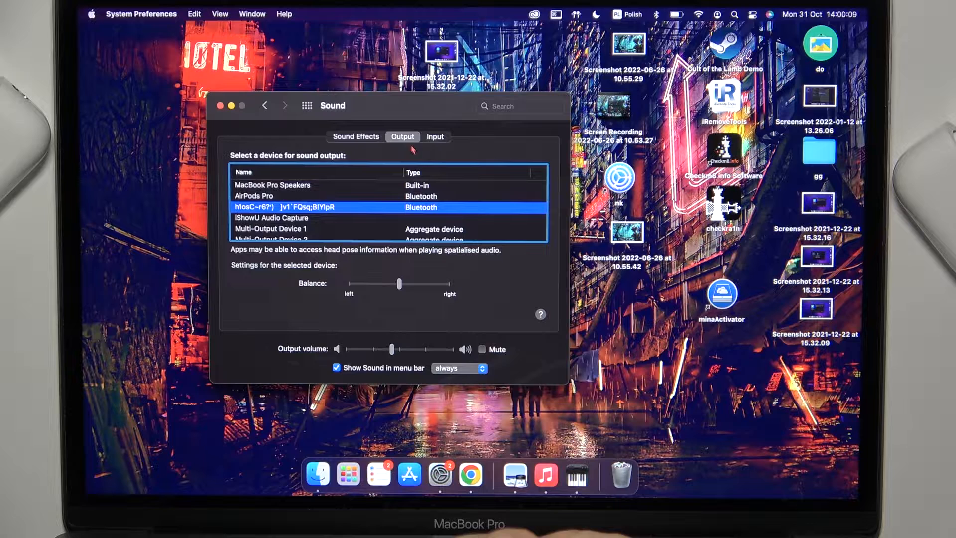
click(435, 137)
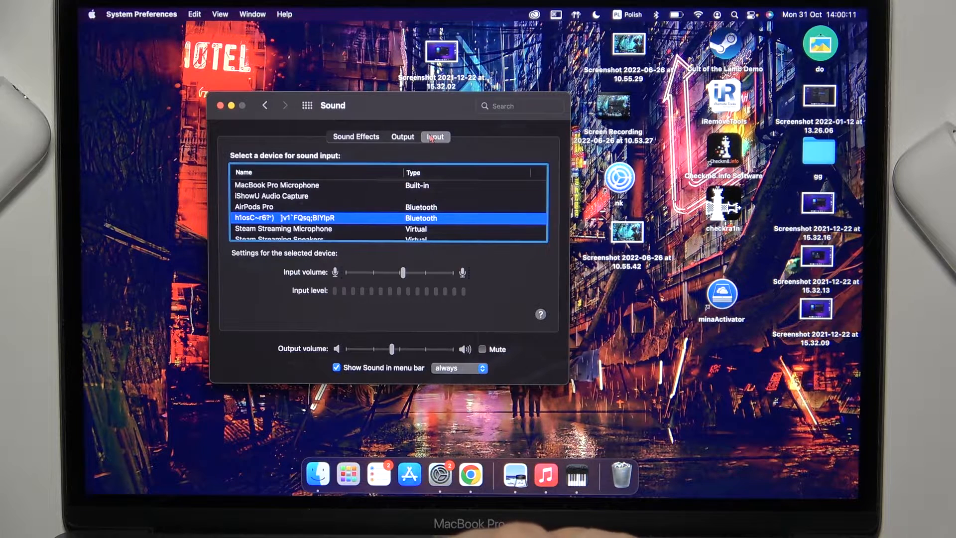
- Set the second AirPods as sound input, then slightly adjust the output volume
click(272, 196)
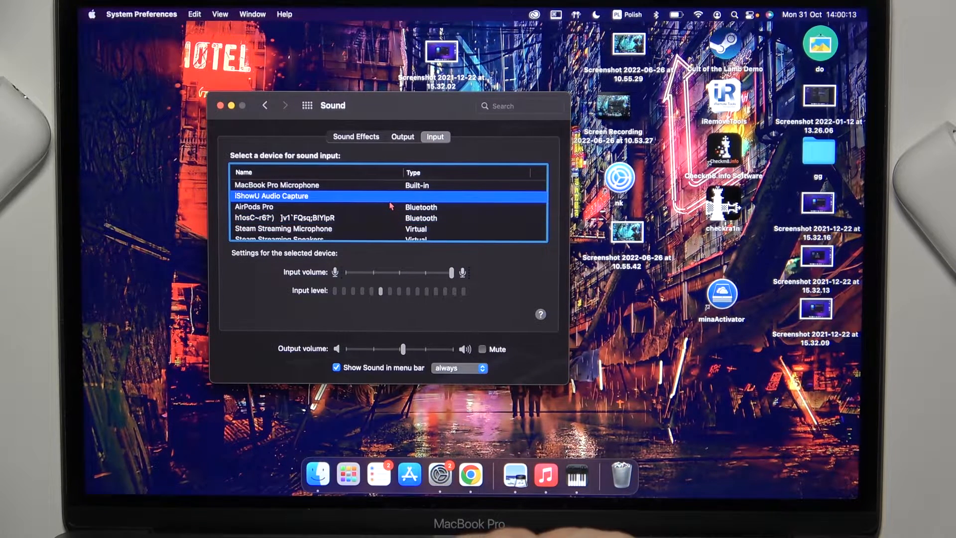
click(287, 217)
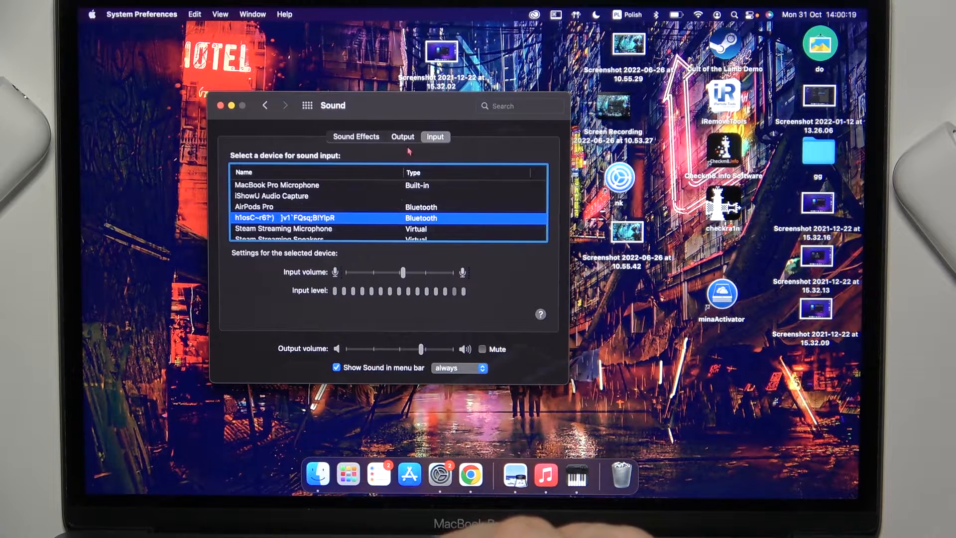
click(402, 137)
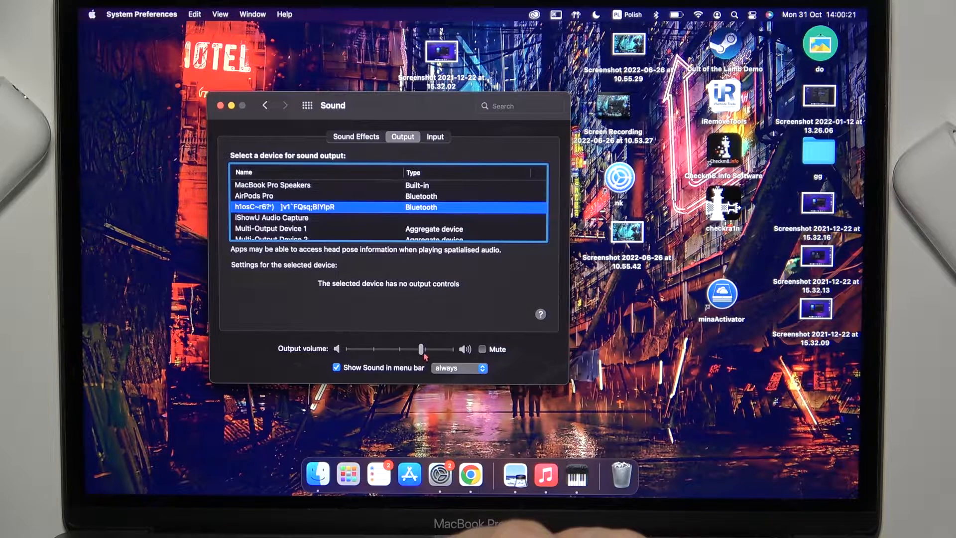
drag(421, 350, 407, 349)
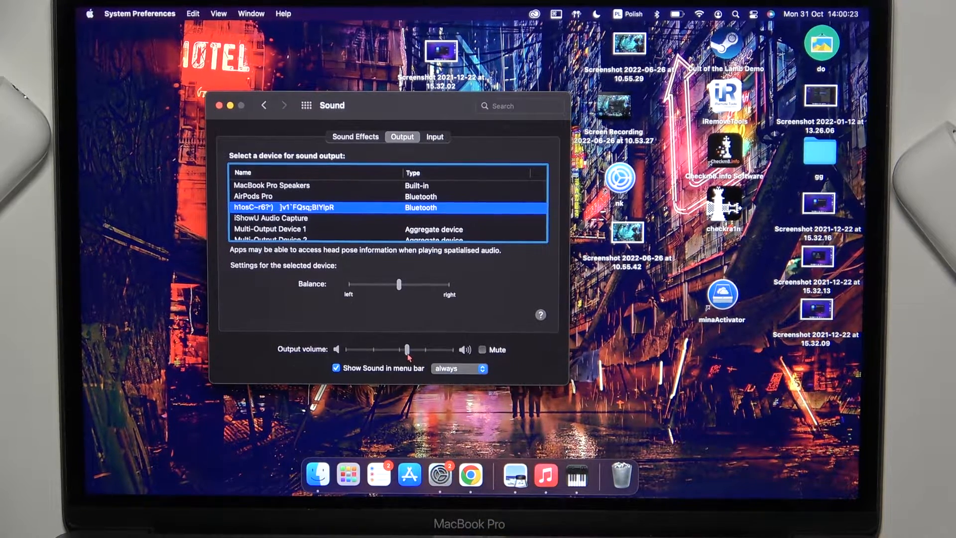